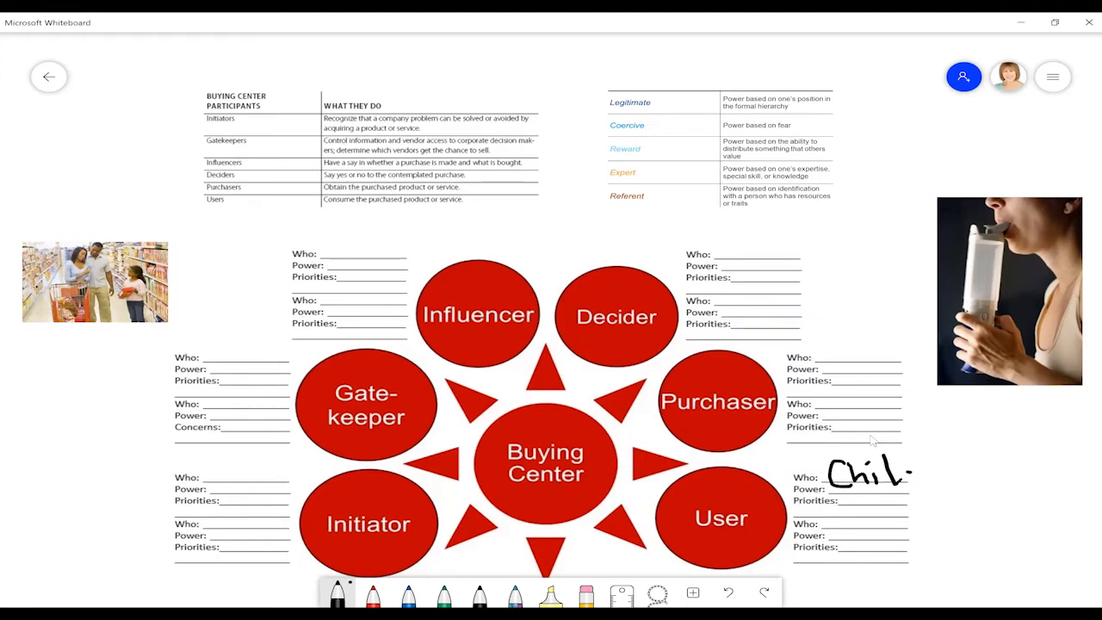
# Handwrite 'Child' and 'Parents?' beside the User role in black ink.
pyautogui.moveTo(892, 468); pyautogui.dragTo(927, 468)
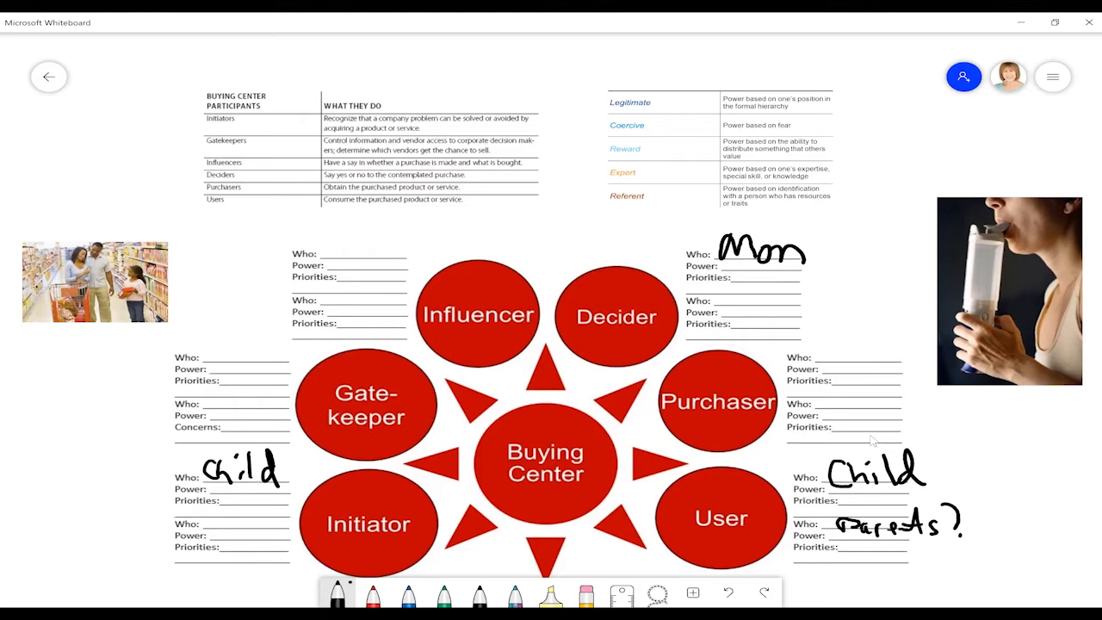
# Write 'YouTube/Social Media' by Influencer and 'Store Buyer' by Gatekeeper in black.
pyautogui.moveTo(326, 232); pyautogui.dragTo(327, 256)
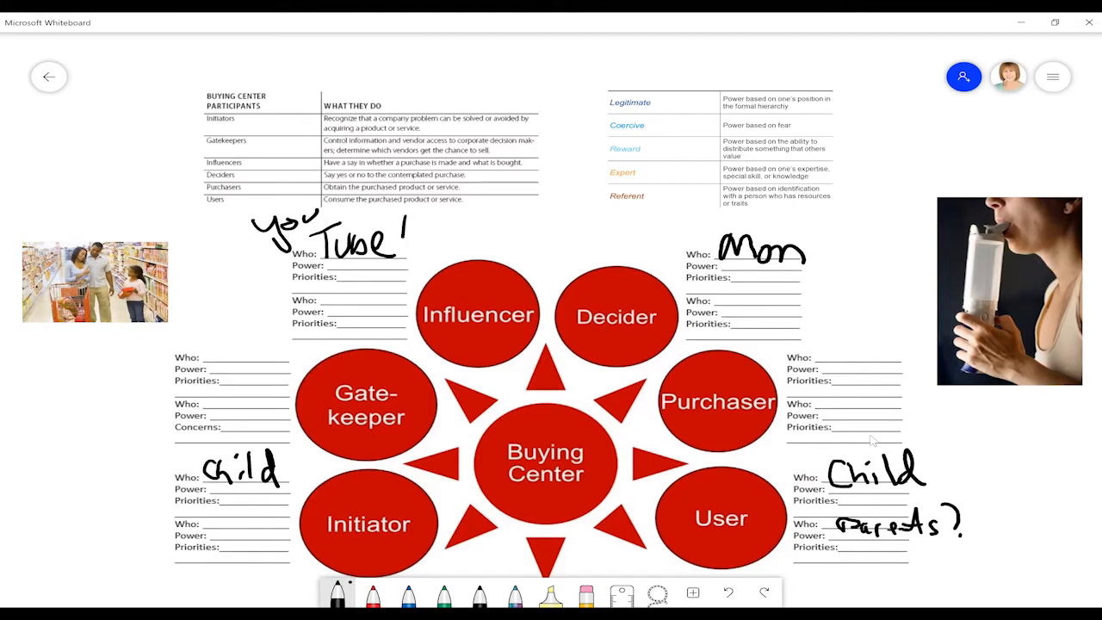
pyautogui.write('/sacir')
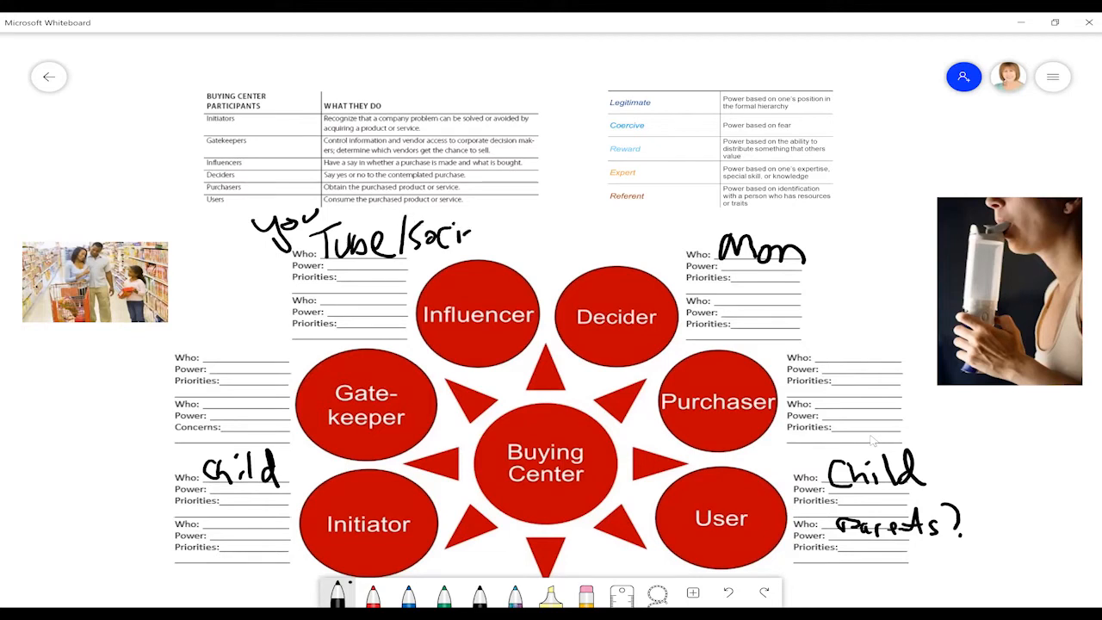
pyautogui.moveTo(479, 227); pyautogui.dragTo(554, 227)
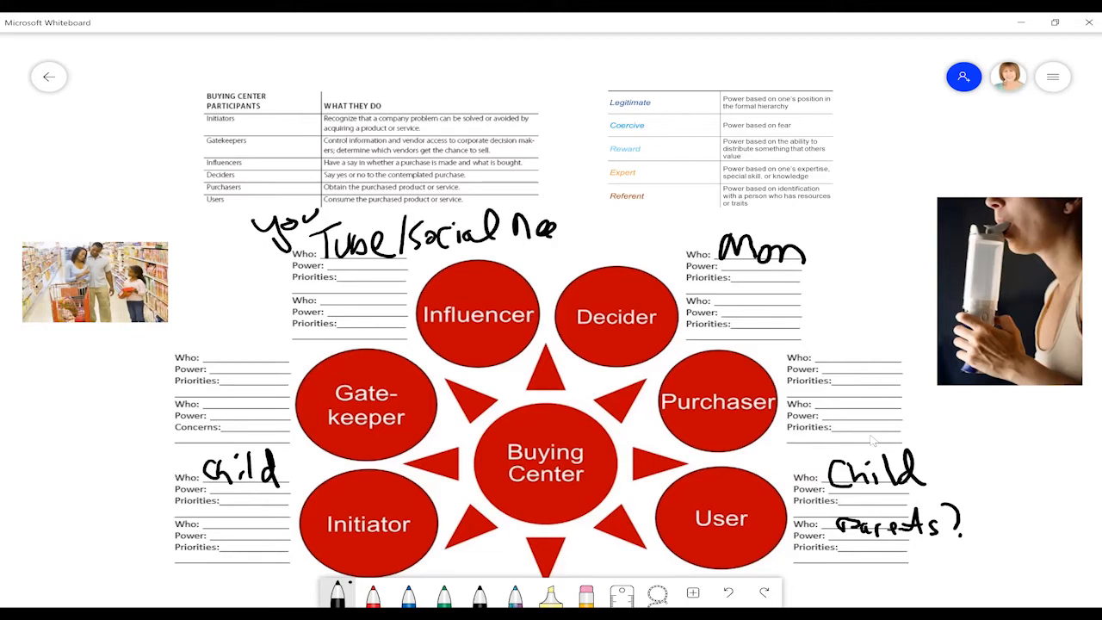
pyautogui.write('Media')
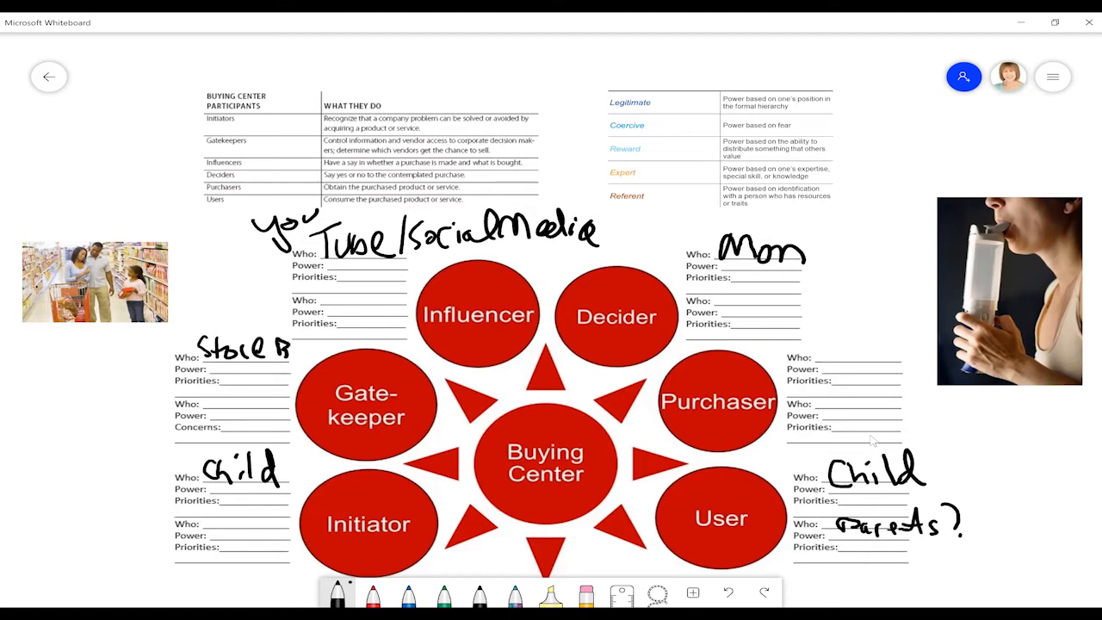
pyautogui.moveTo(266, 347); pyautogui.dragTo(336, 357)
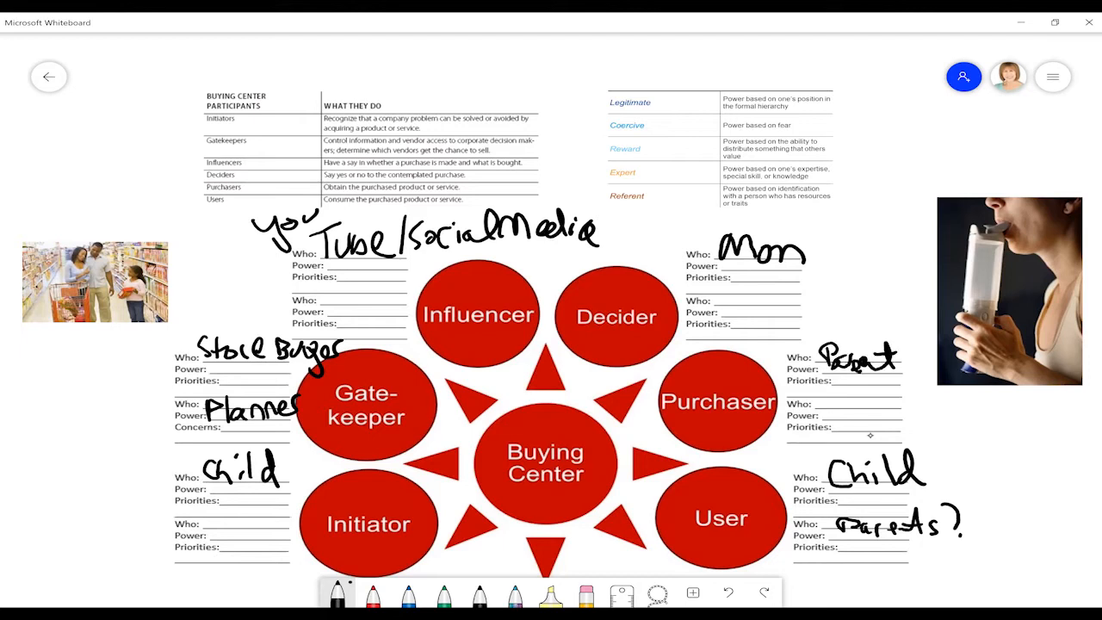
# Switch to red ink for the Coercive/Reward power notes beside Gatekeeper.
pyautogui.click(374, 593)
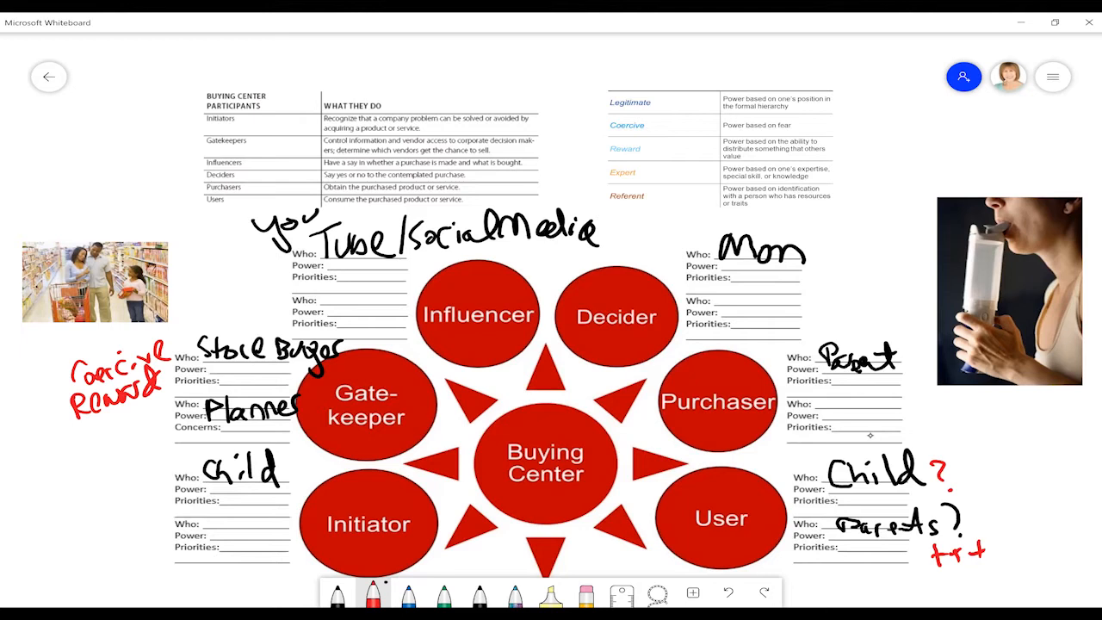
# Write the red power label 'Referent' beside the Influencer role.
pyautogui.moveTo(175, 293); pyautogui.dragTo(188, 272)
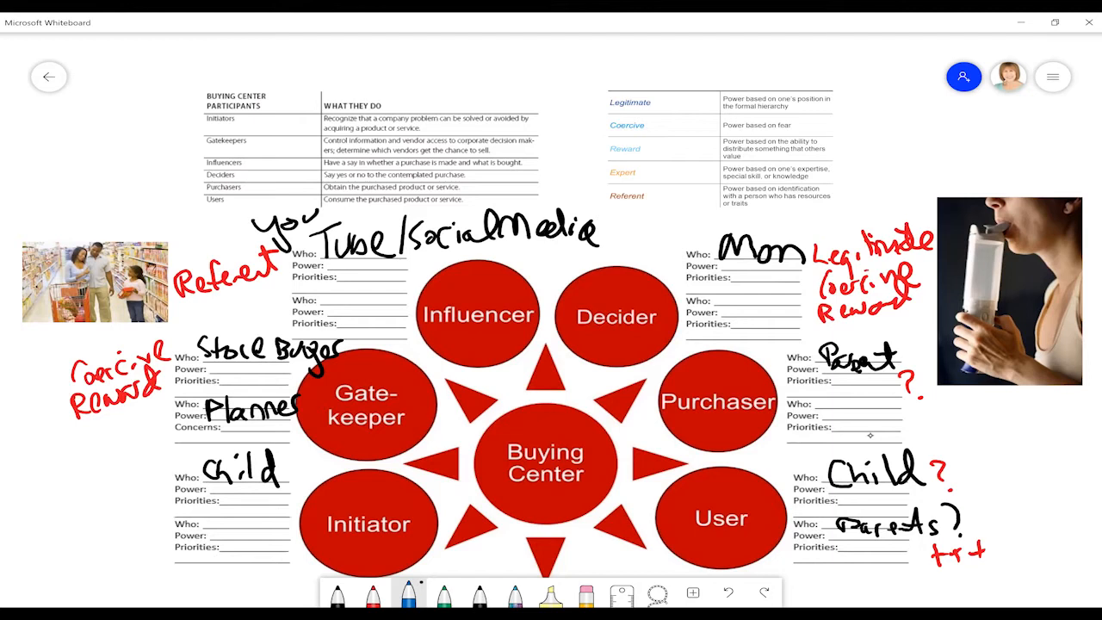
# Finish red power labels, then add blue priorities above Purchaser and '$' with brand by Gatekeeper.
pyautogui.moveTo(766, 331); pyautogui.dragTo(806, 323)
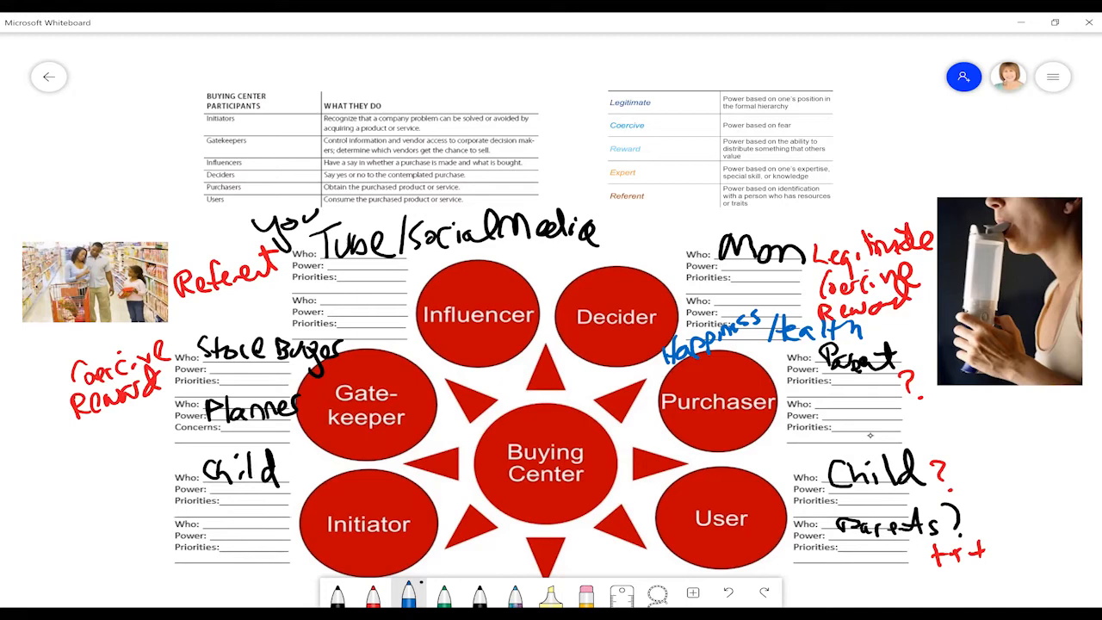
pyautogui.moveTo(989, 478); pyautogui.dragTo(989, 502)
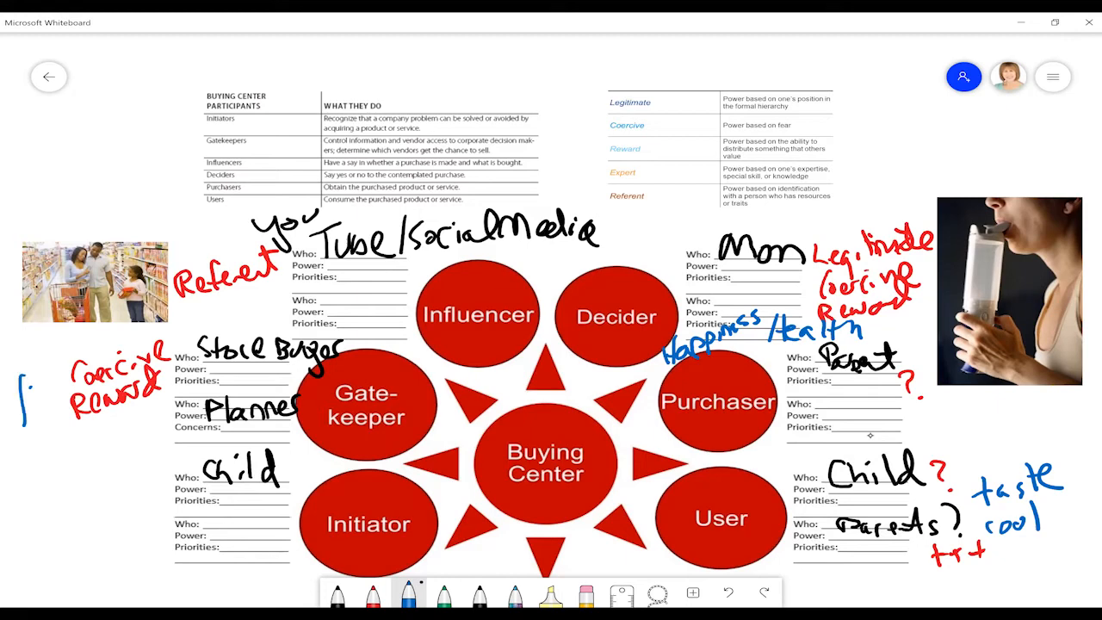
pyautogui.moveTo(20, 382); pyautogui.dragTo(31, 421)
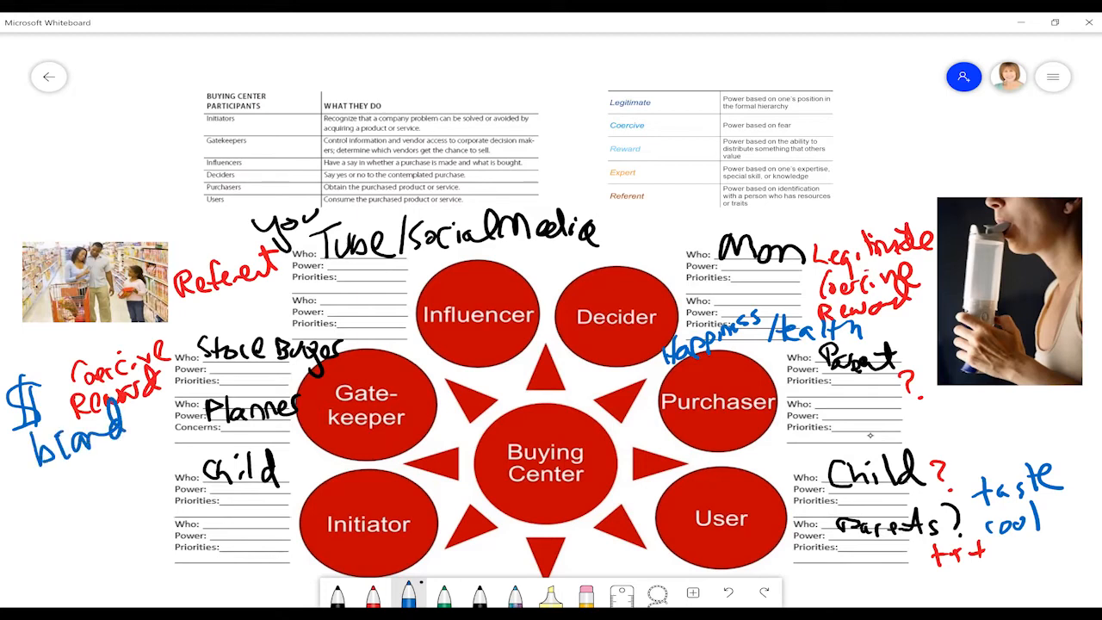
pyautogui.write('Sa')
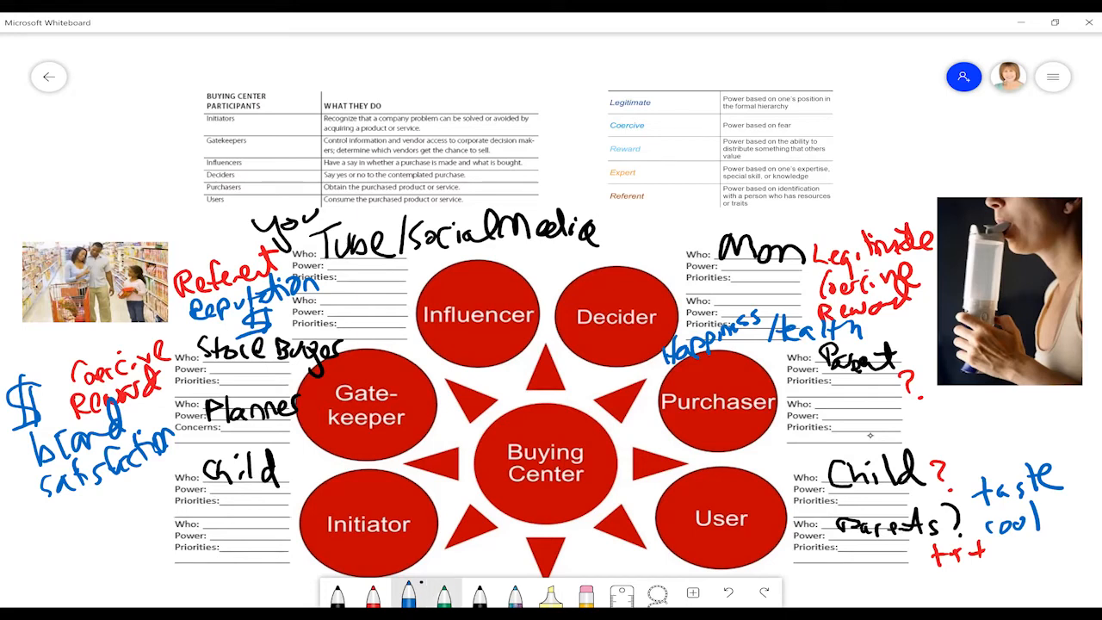
# Underline brand satisfaction in green and draw green arrows to the participants and power tables.
pyautogui.moveTo(54, 531); pyautogui.dragTo(153, 472)
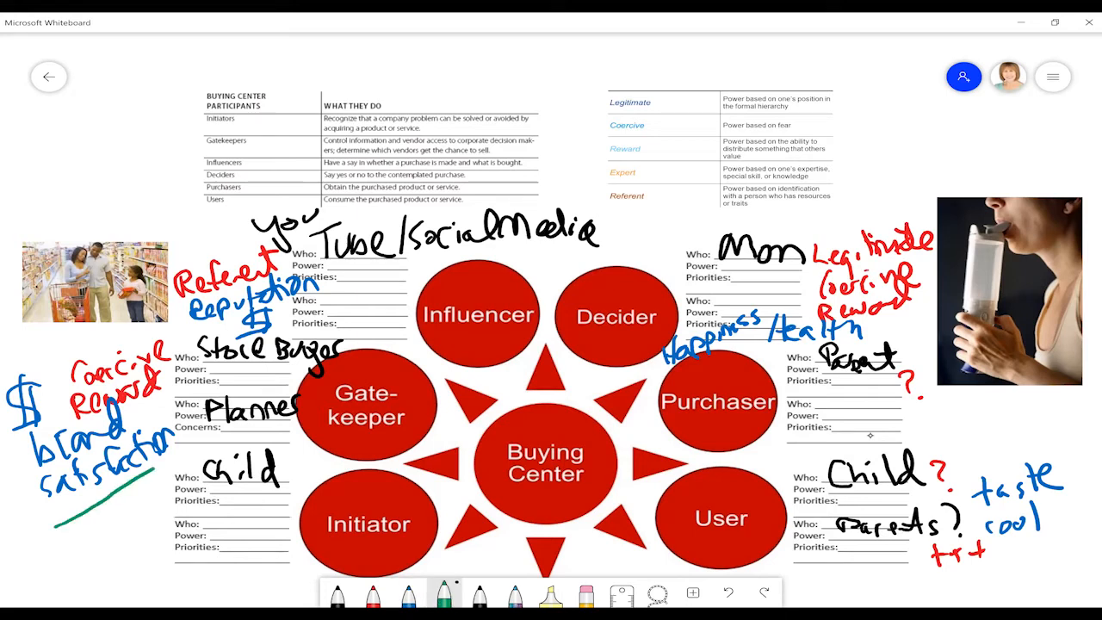
pyautogui.moveTo(60, 517); pyautogui.dragTo(172, 439)
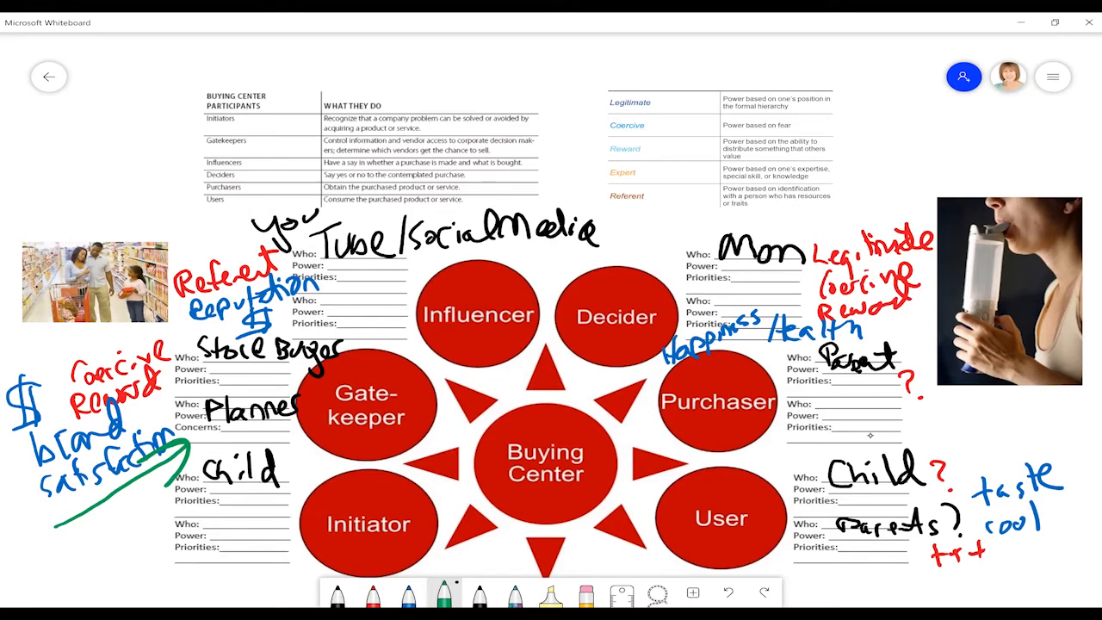
pyautogui.moveTo(129, 151); pyautogui.dragTo(207, 215)
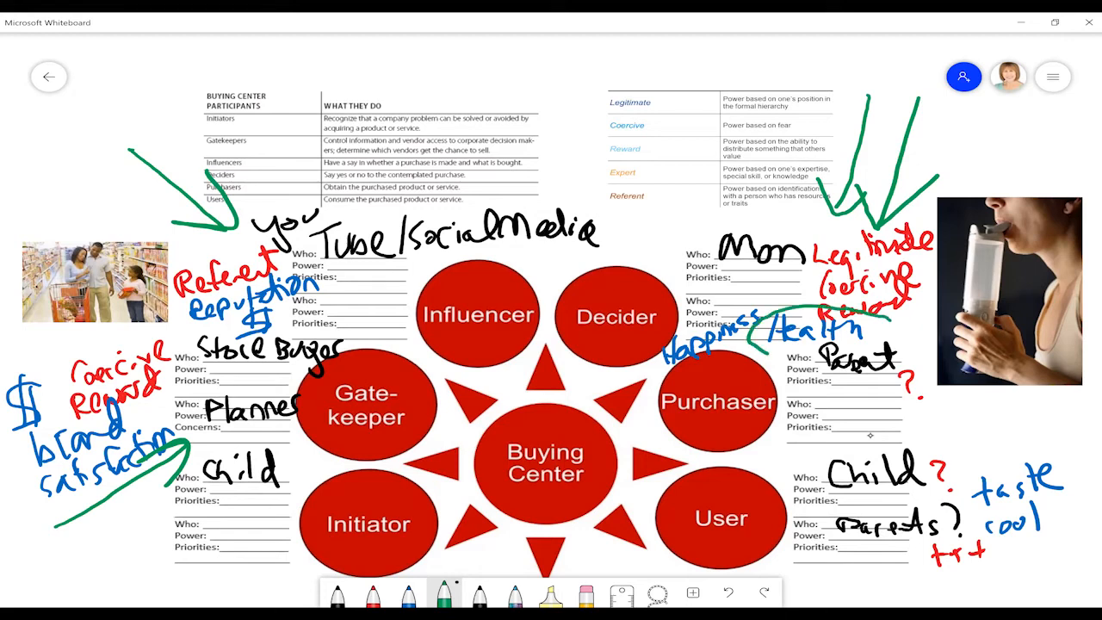
pyautogui.moveTo(754, 336); pyautogui.dragTo(870, 345)
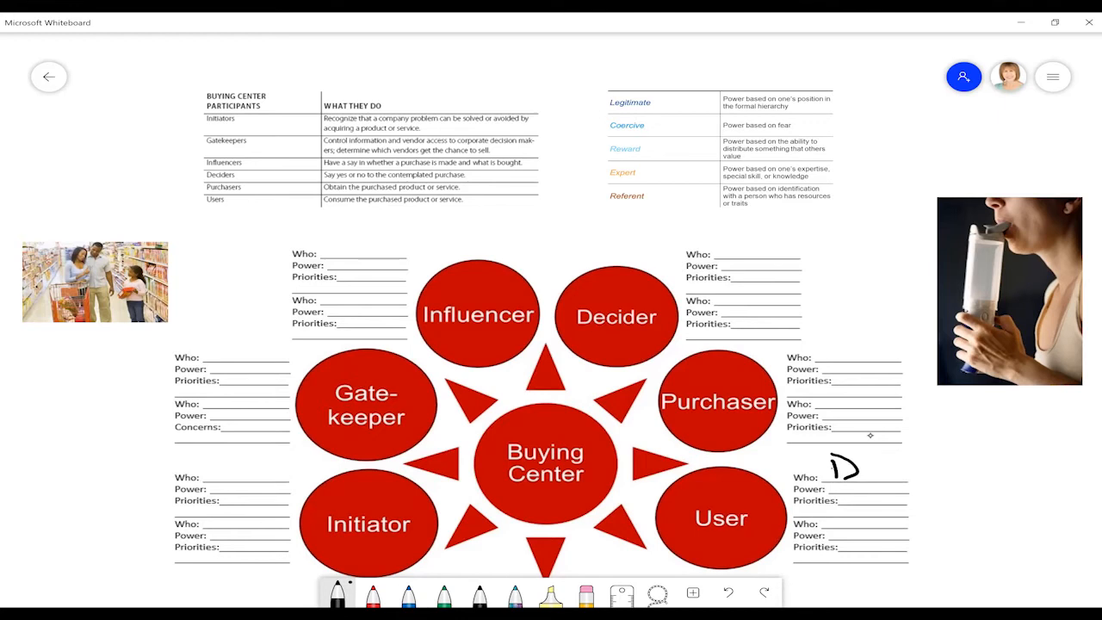
# Write 'Diabetic caregiver' beside User and 'Provider', 'K.O.L.' above Influencer.
pyautogui.moveTo(826, 478); pyautogui.dragTo(916, 468)
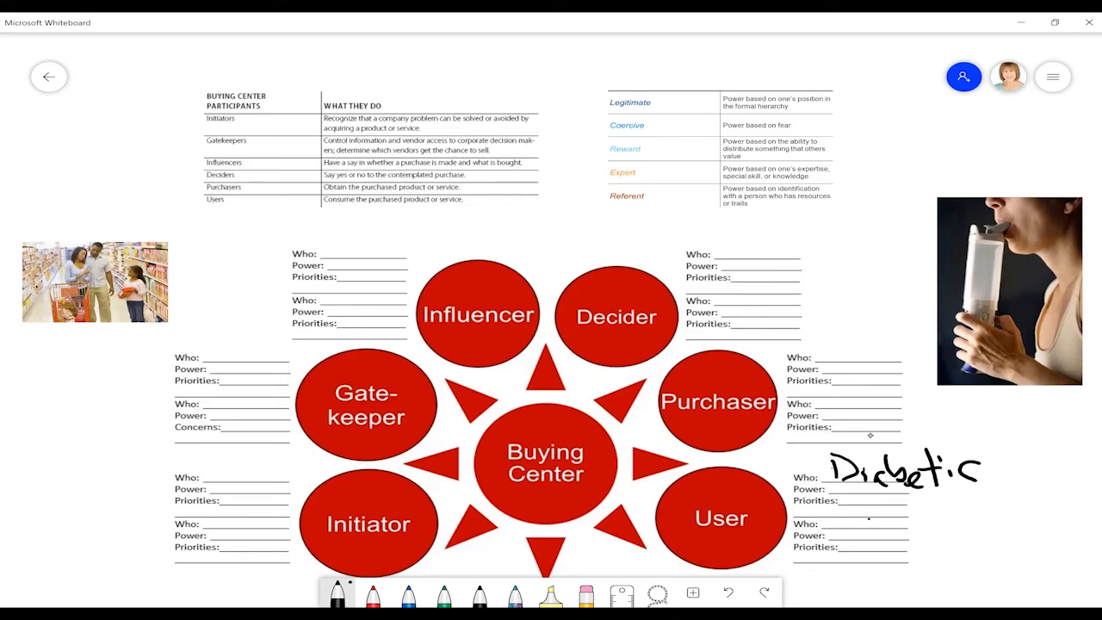
pyautogui.write('Care.')
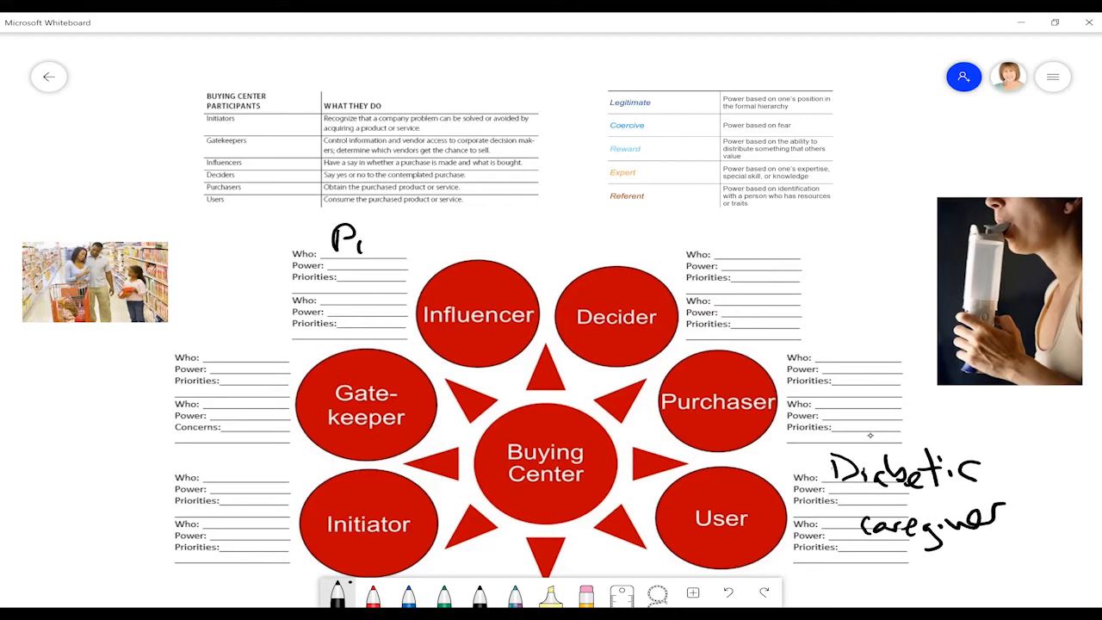
pyautogui.write('Provider')
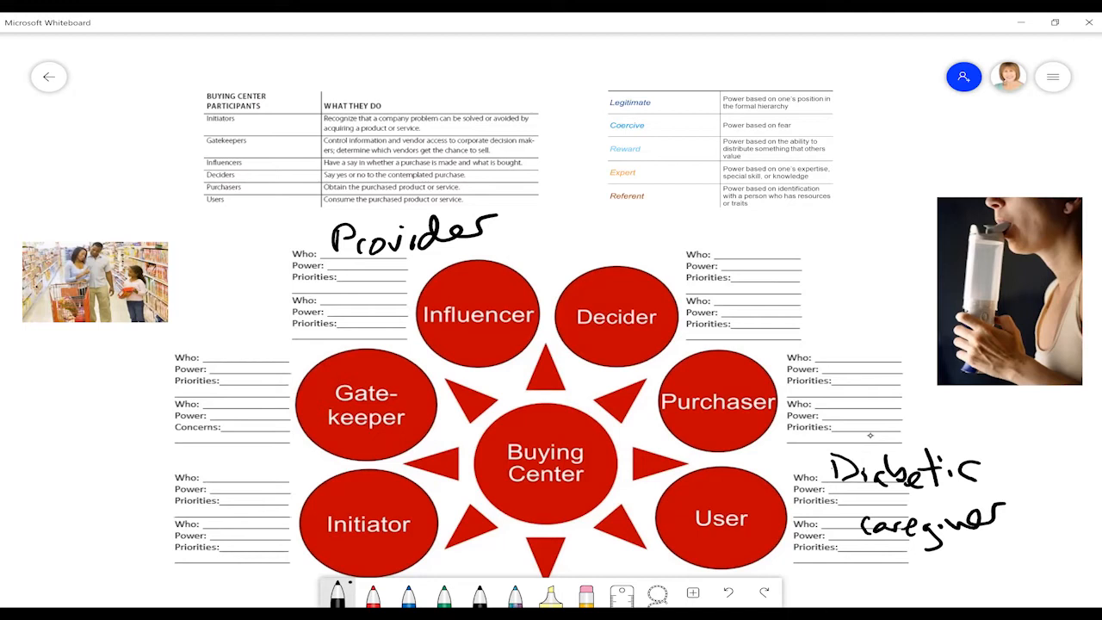
pyautogui.write('ko')
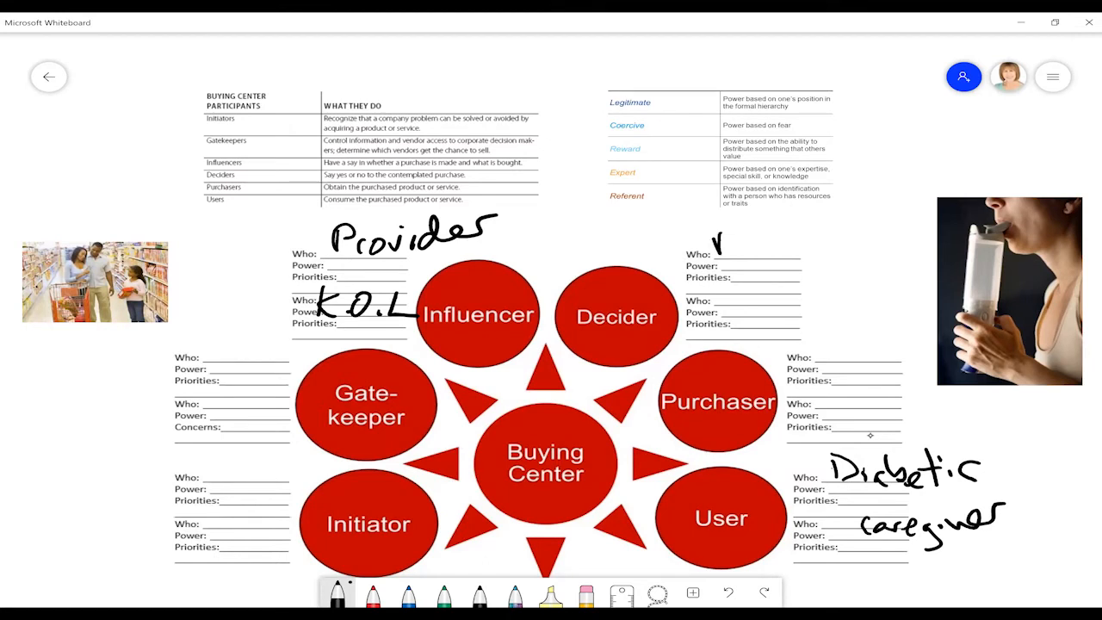
# Write 'Patient' beside Decider and 'Committee' beside Gatekeeper in black.
pyautogui.write('Pa-li')
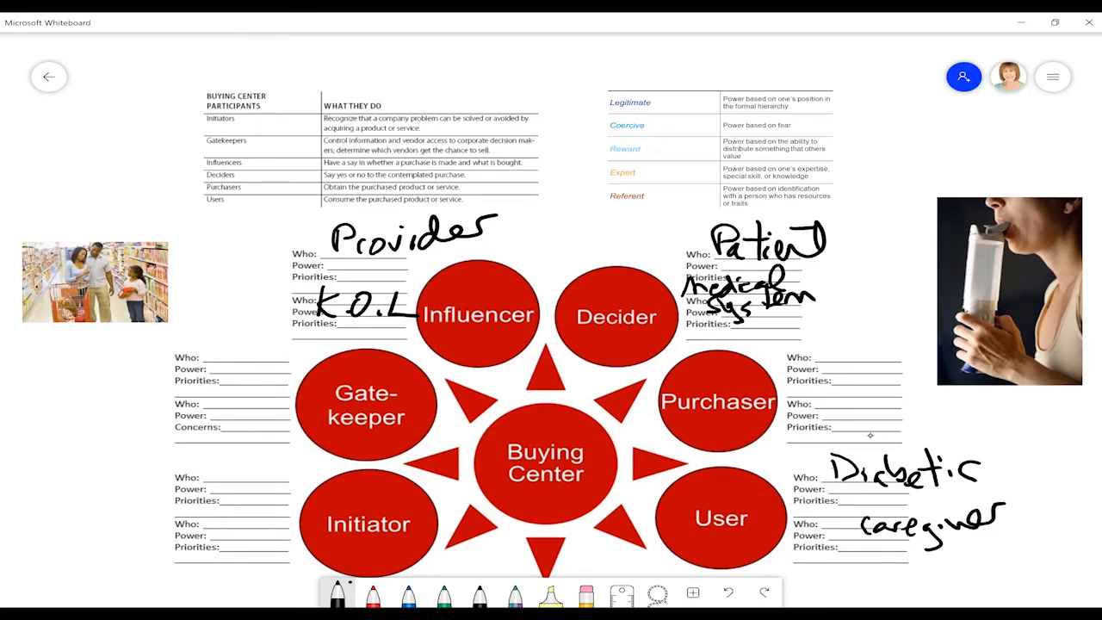
pyautogui.write('Com')
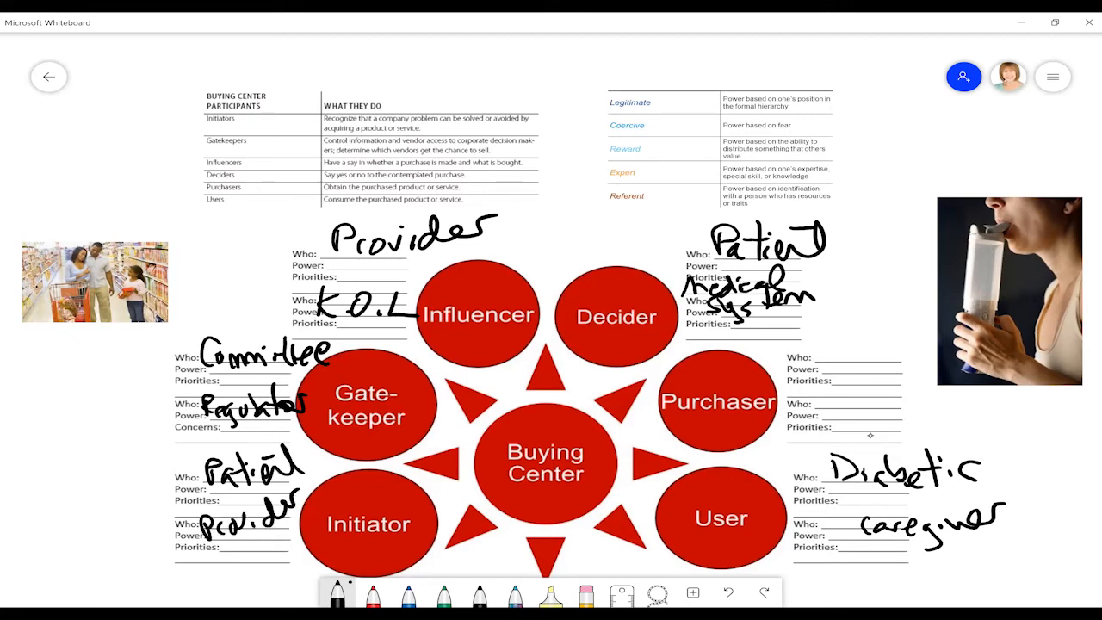
# Add red question marks after Diabetic and caregiver, note Purchaser, and return to black ink.
pyautogui.click(373, 593)
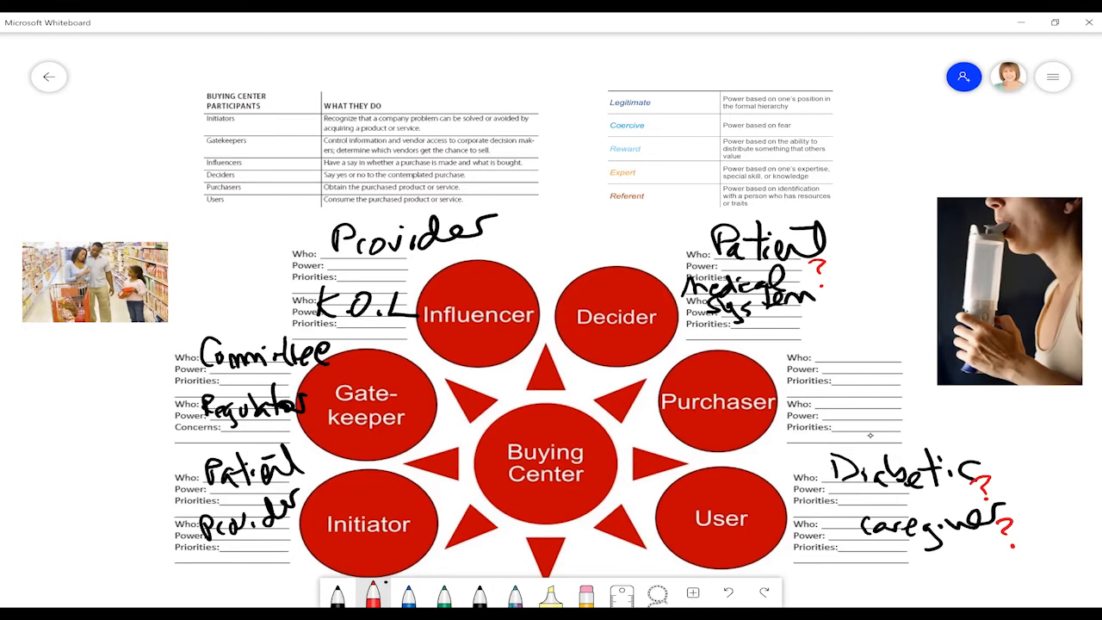
pyautogui.moveTo(990, 479); pyautogui.dragTo(1016, 474)
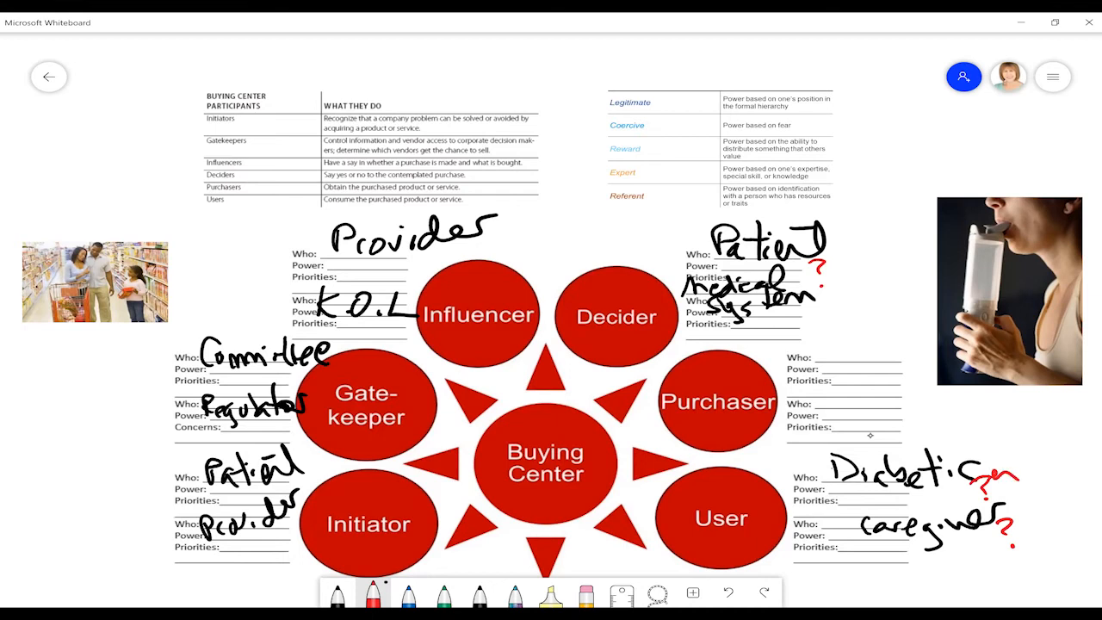
pyautogui.moveTo(1016, 474); pyautogui.dragTo(1076, 468)
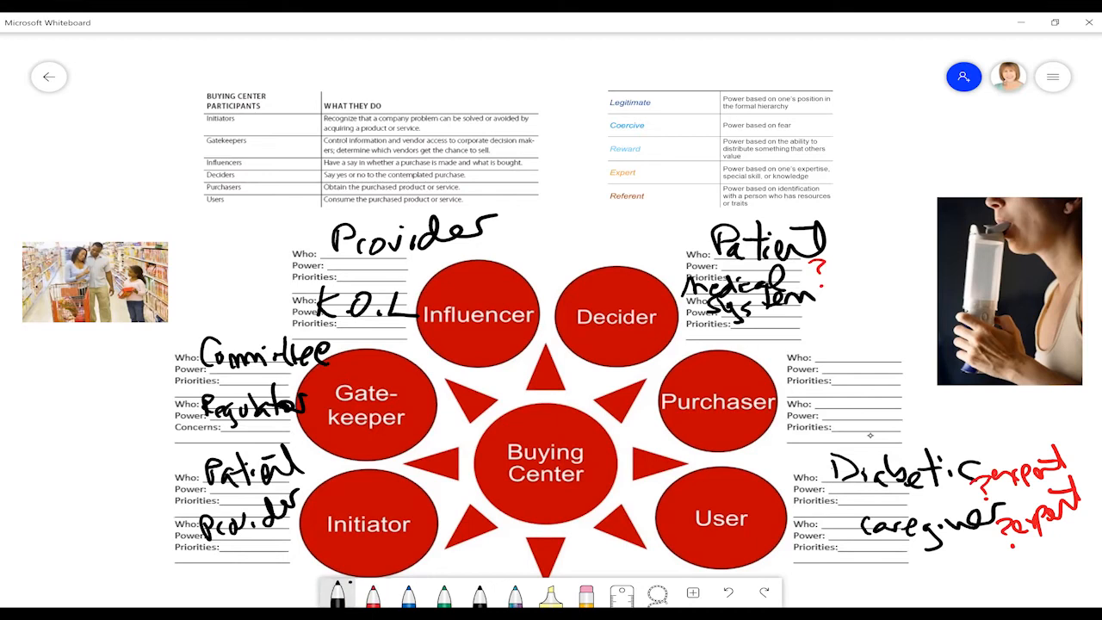
pyautogui.write('Purchasing')
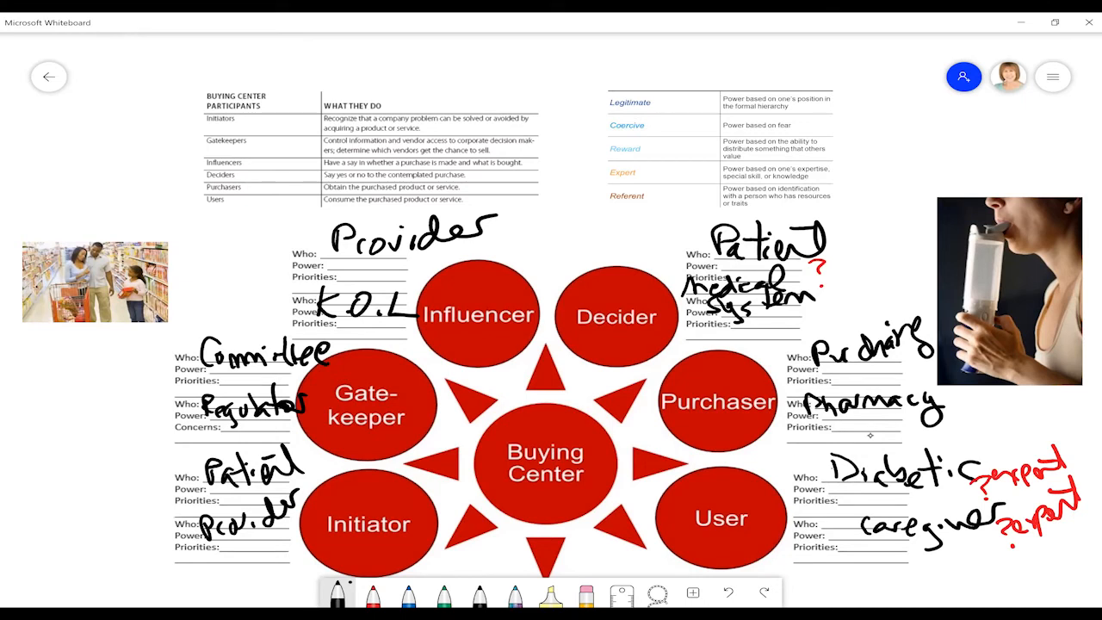
pyautogui.click(373, 594)
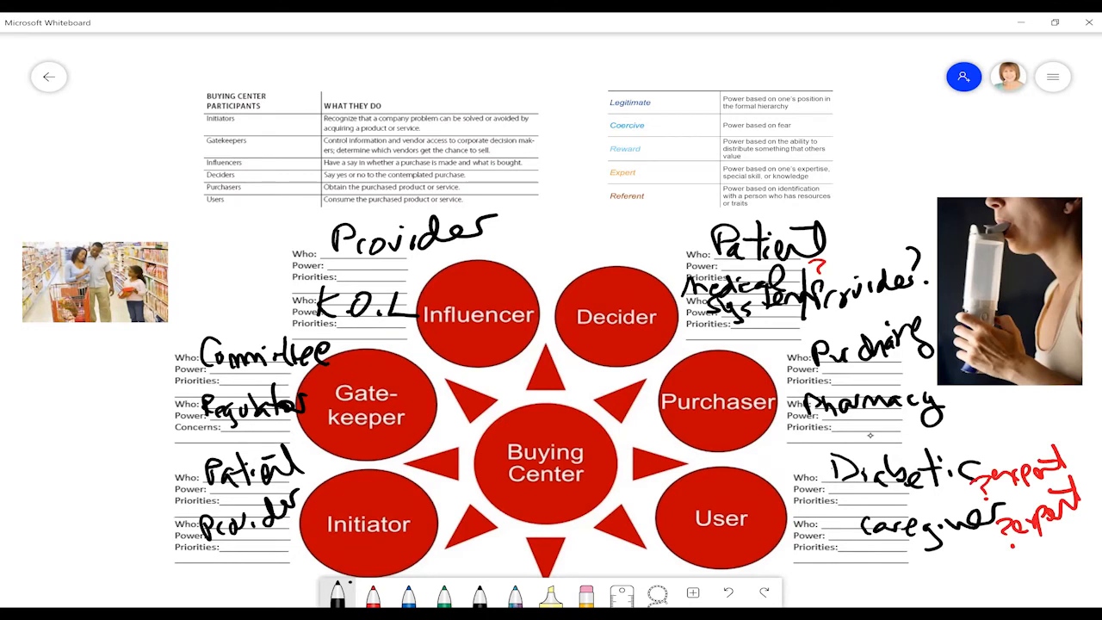
# Write red power labels by the roles, add 'Insurance' in black, then pick blue for priorities.
pyautogui.click(373, 594)
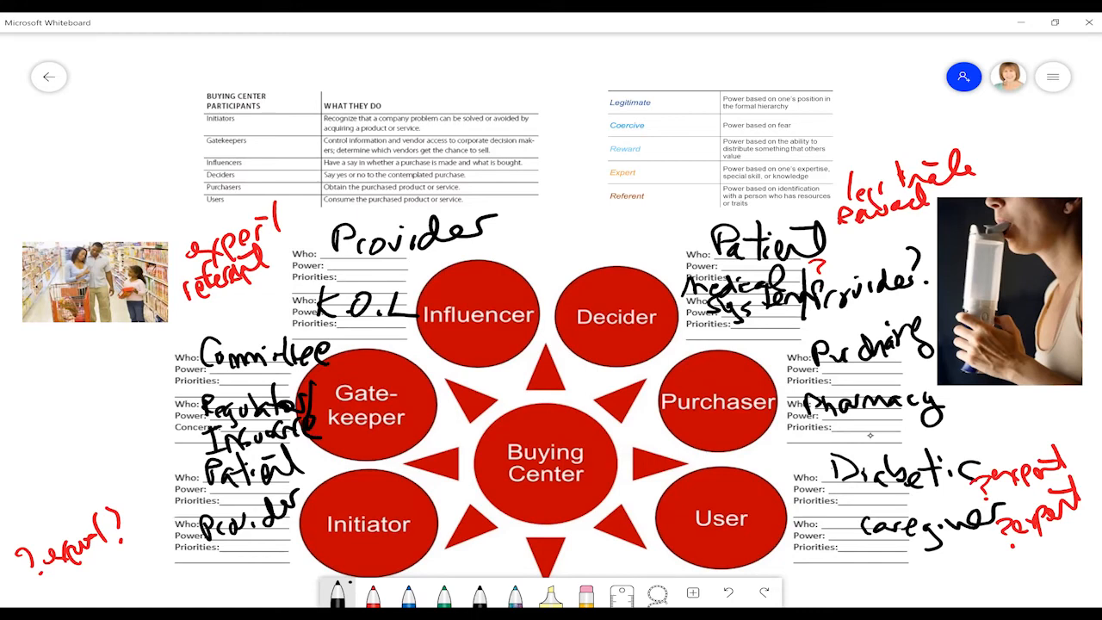
pyautogui.click(374, 594)
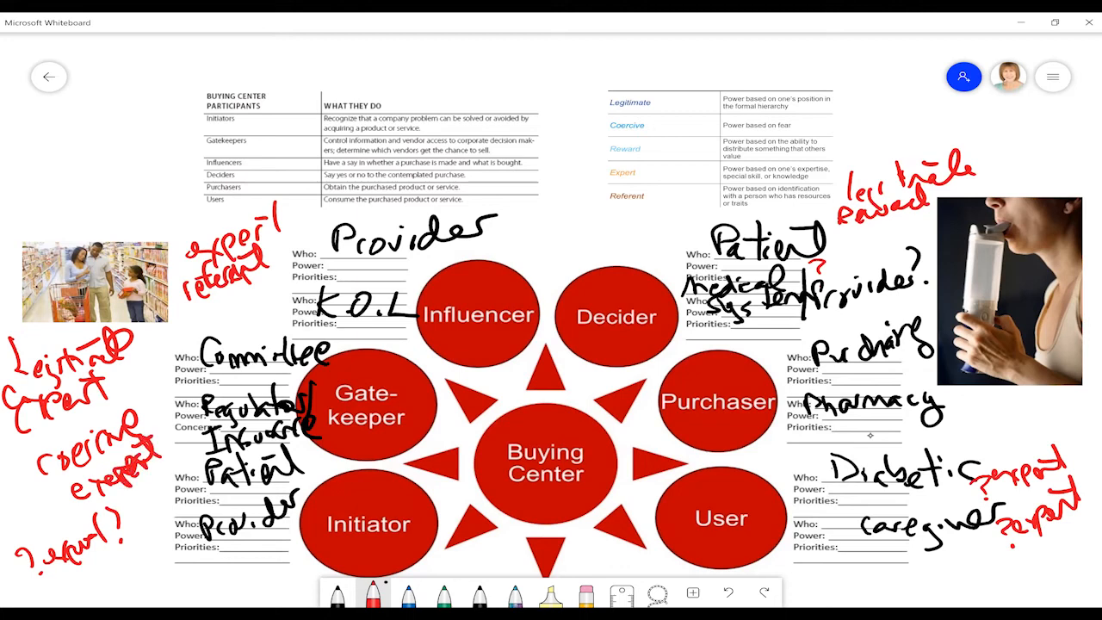
pyautogui.click(409, 594)
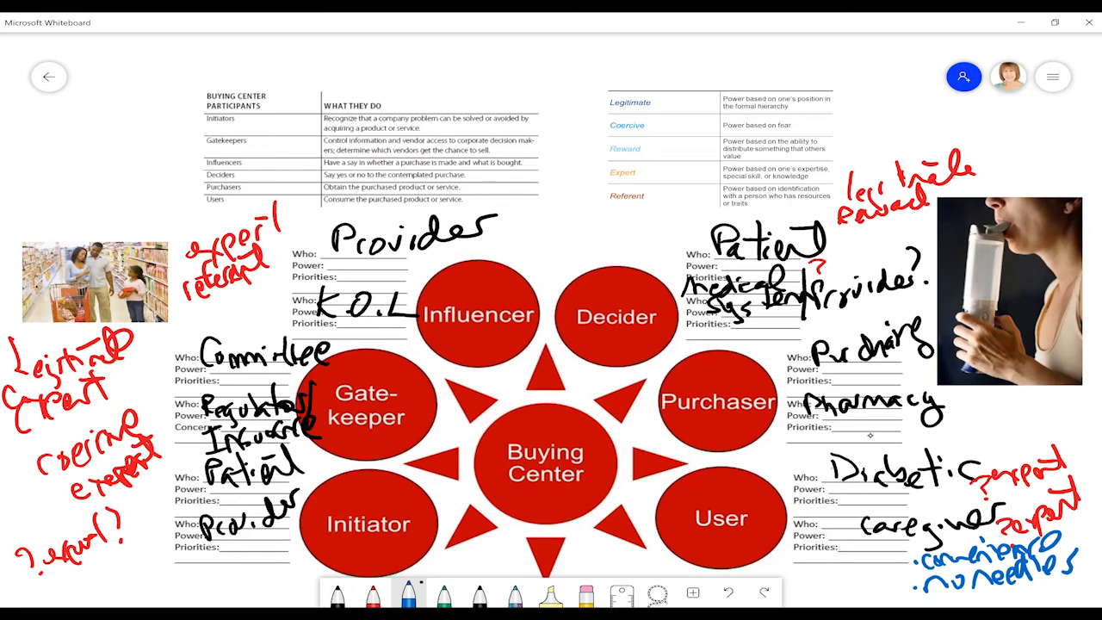
# Write blue priorities 'discretion', 'ease of use', 'etc' and '$ efficiencies' beside the roles.
pyautogui.moveTo(800, 577); pyautogui.dragTo(826, 585)
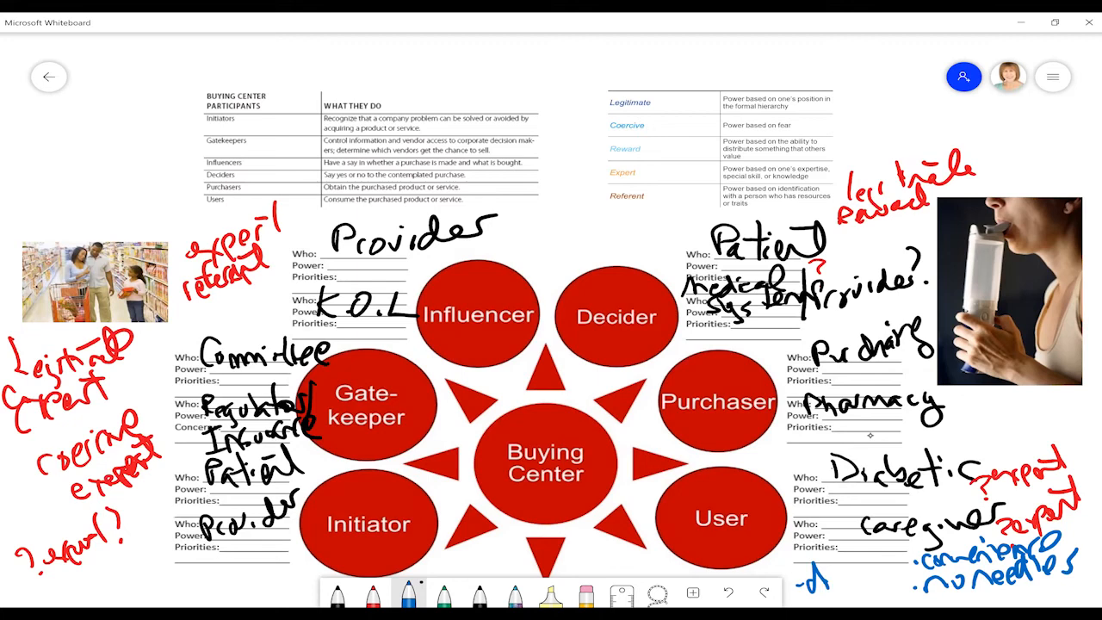
pyautogui.moveTo(809, 575); pyautogui.dragTo(852, 575)
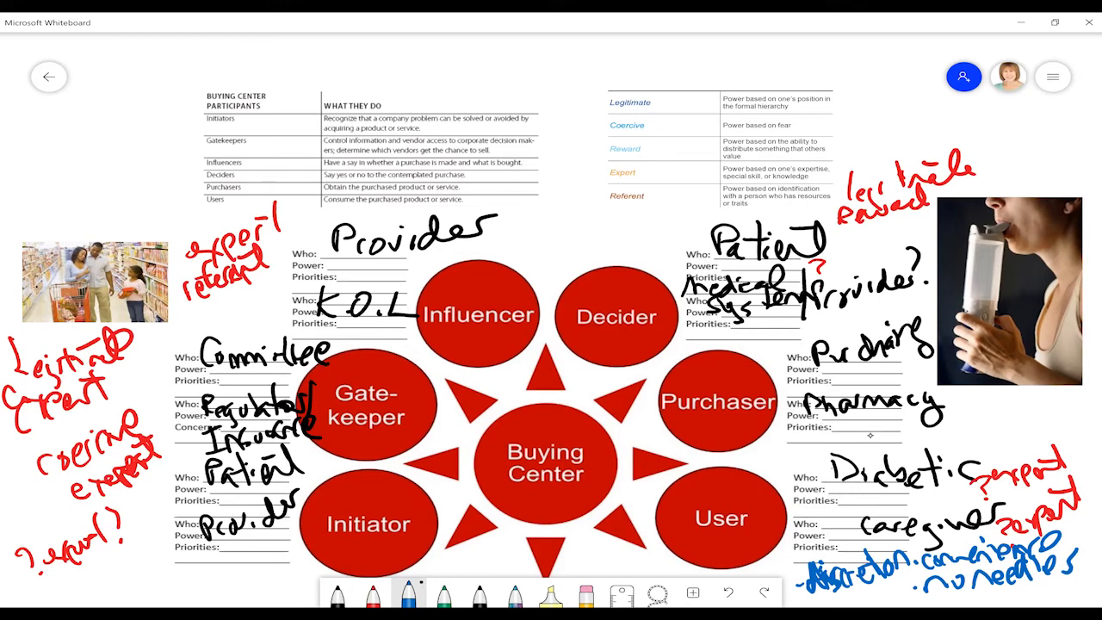
pyautogui.write('ers')
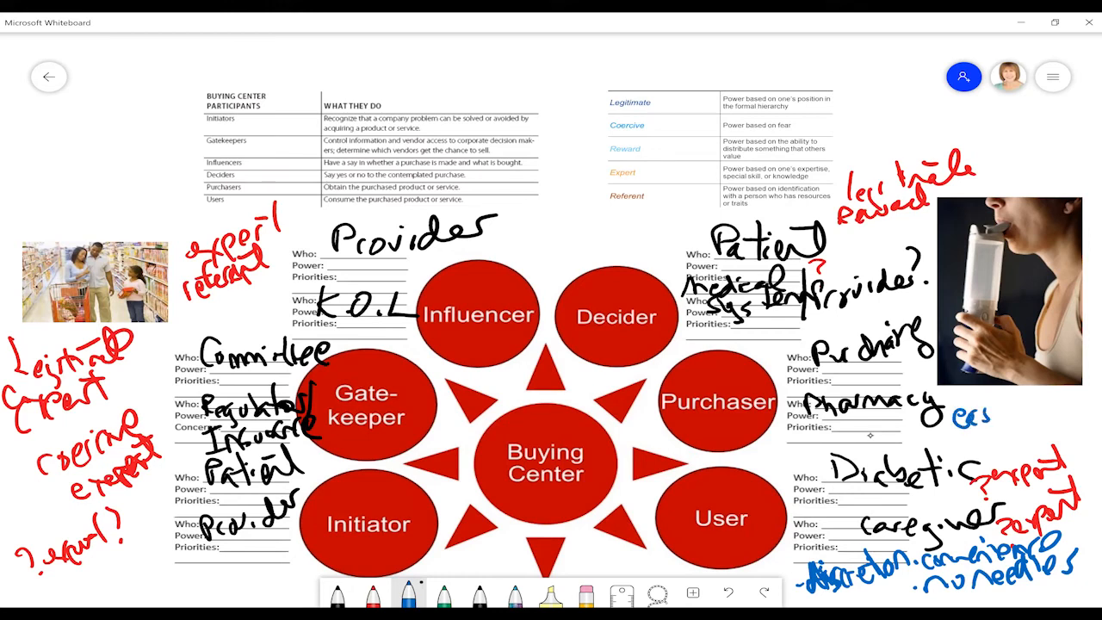
pyautogui.write('ease of us')
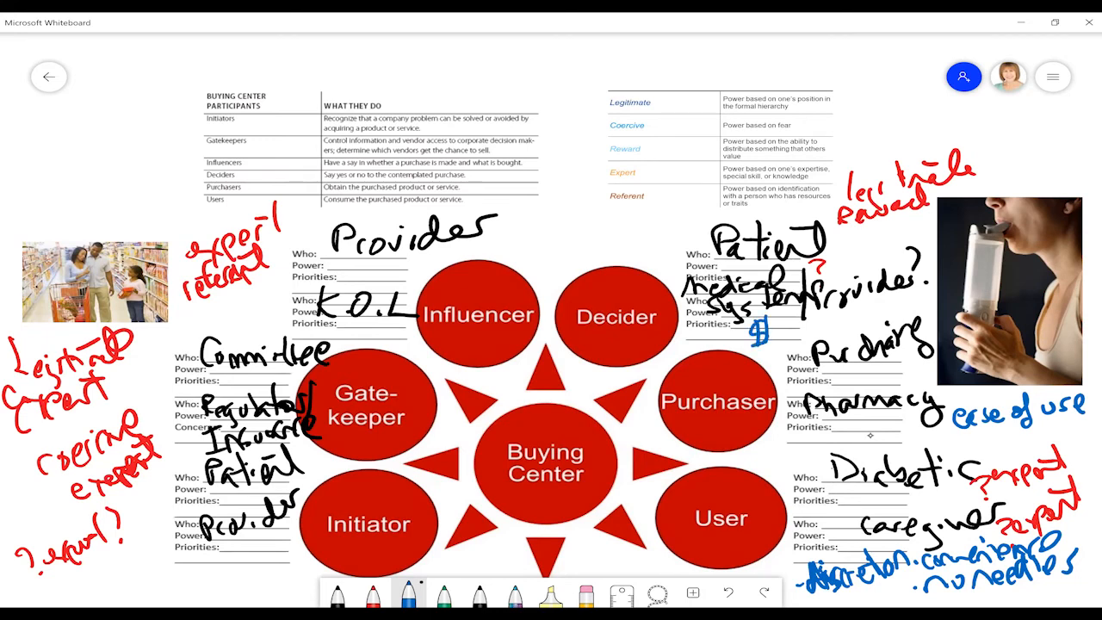
pyautogui.write('etc')
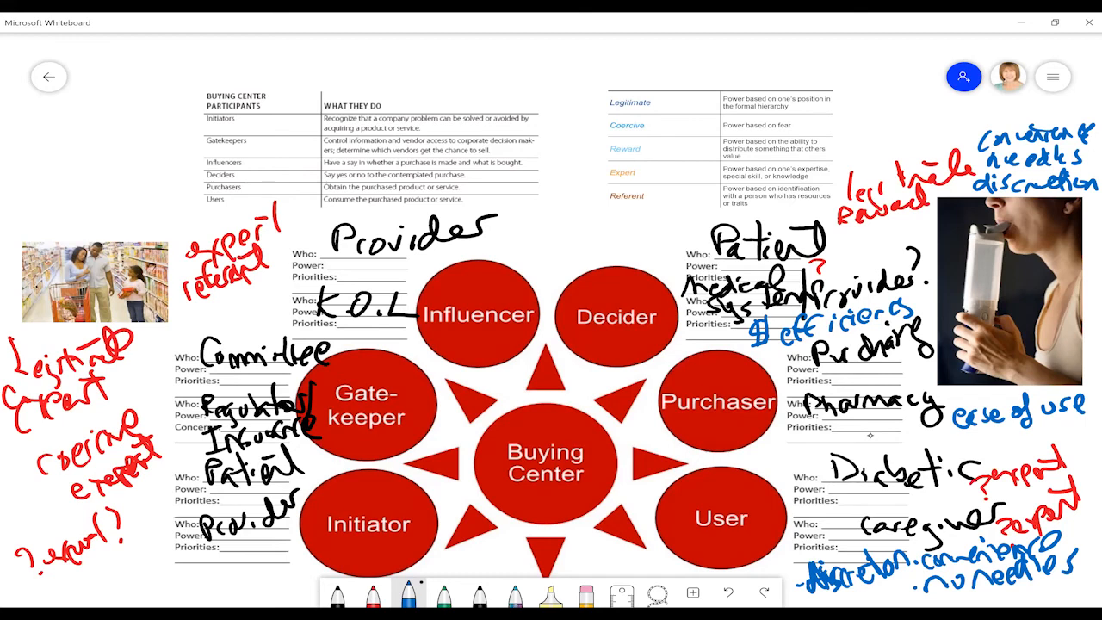
pyautogui.write('CCI')
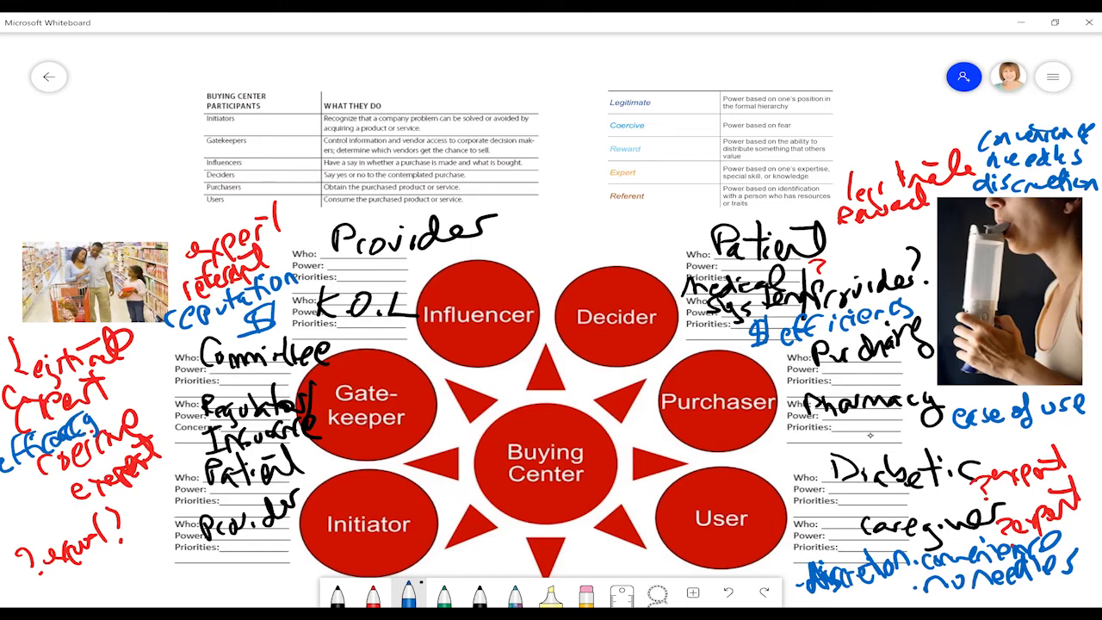
# Note effectiveness as a Gatekeeper priority and circle 'no needles' in green beside User.
pyautogui.moveTo(17, 485); pyautogui.dragTo(38, 513)
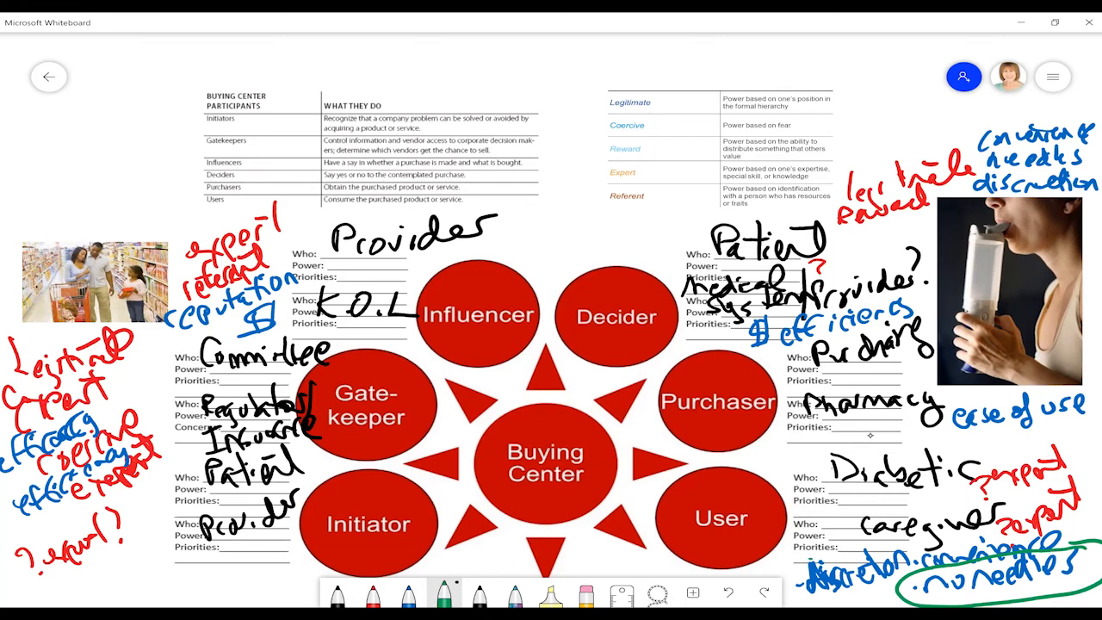
pyautogui.moveTo(823, 577); pyautogui.dragTo(878, 599)
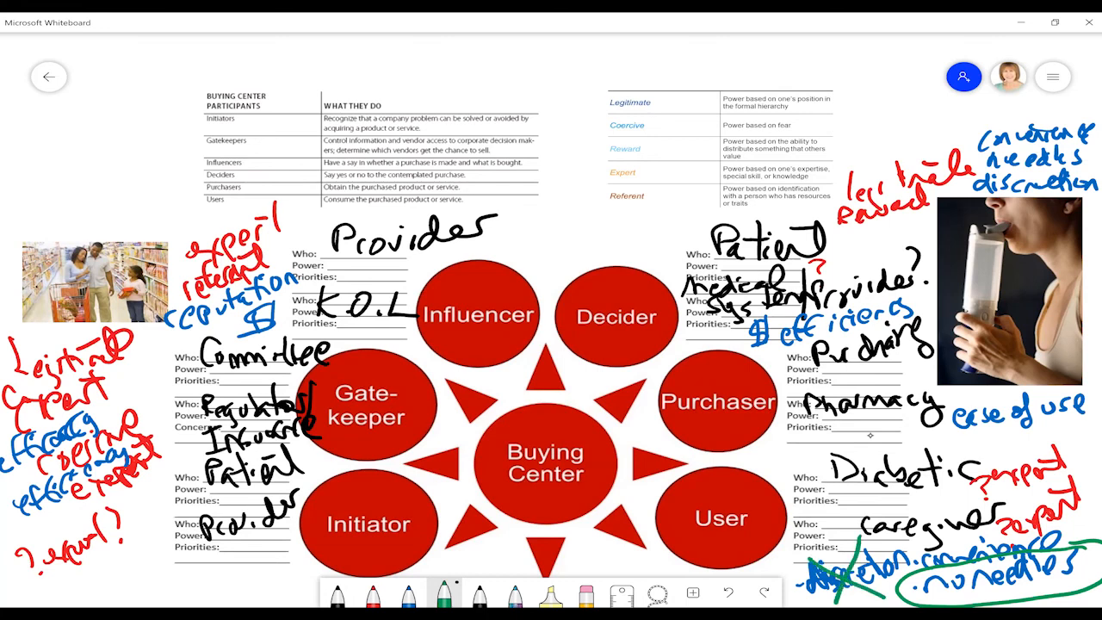